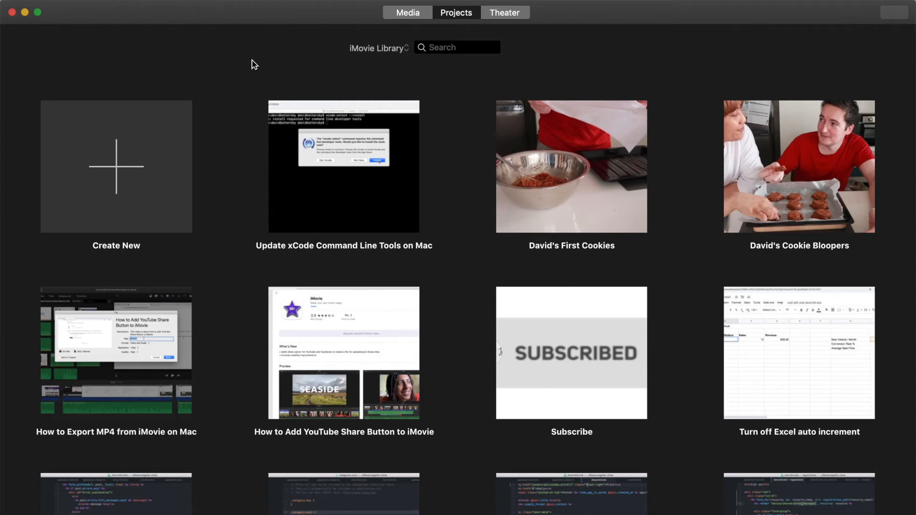
pyautogui.moveTo(228, 60)
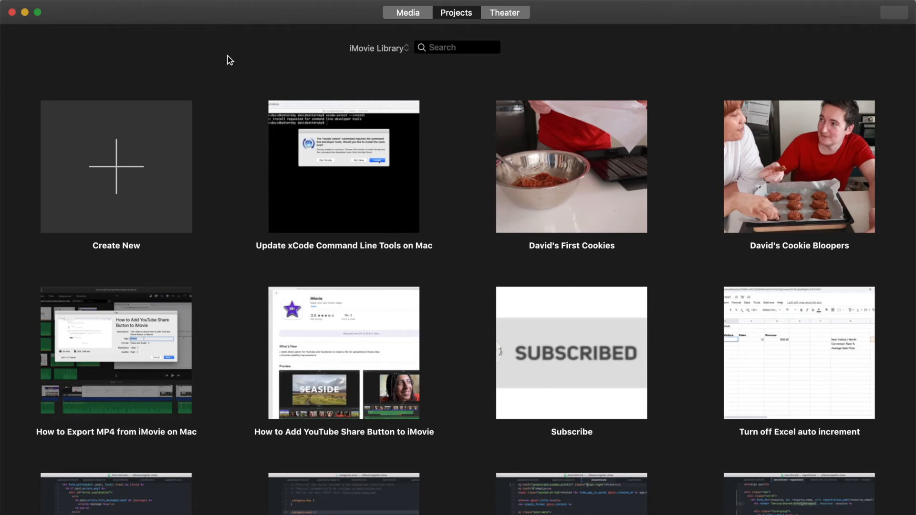
pyautogui.moveTo(194, 123)
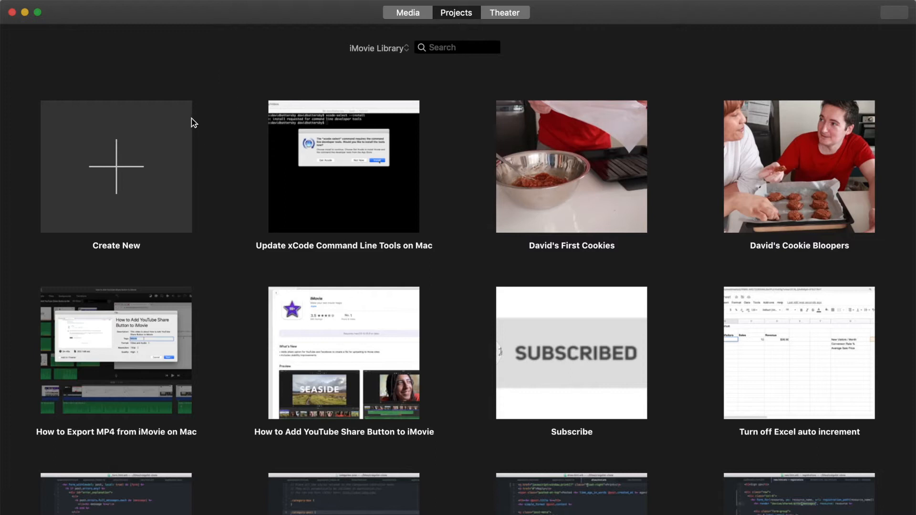
pyautogui.moveTo(164, 118)
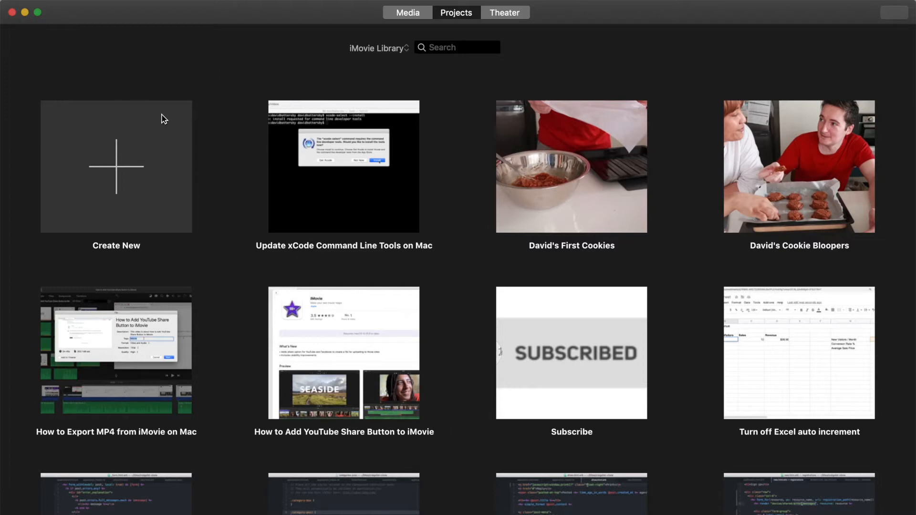
pyautogui.moveTo(116, 351)
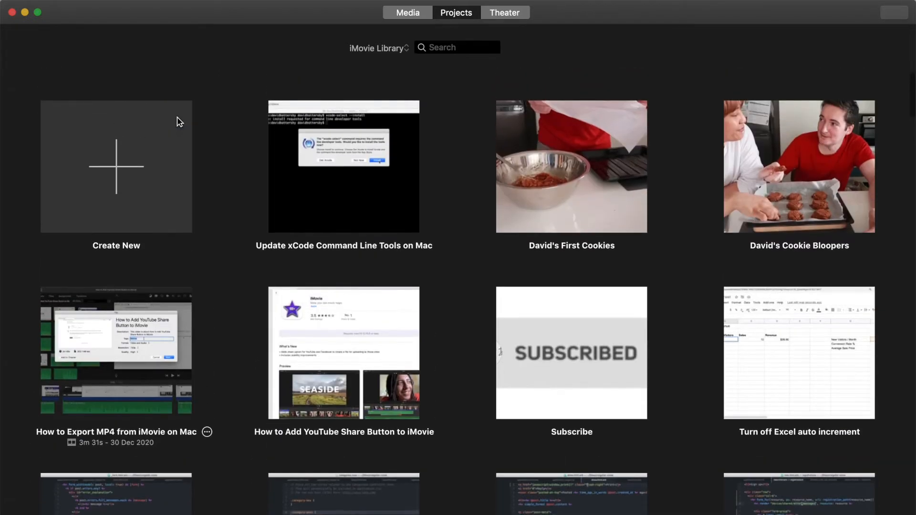
pyautogui.moveTo(98, 51)
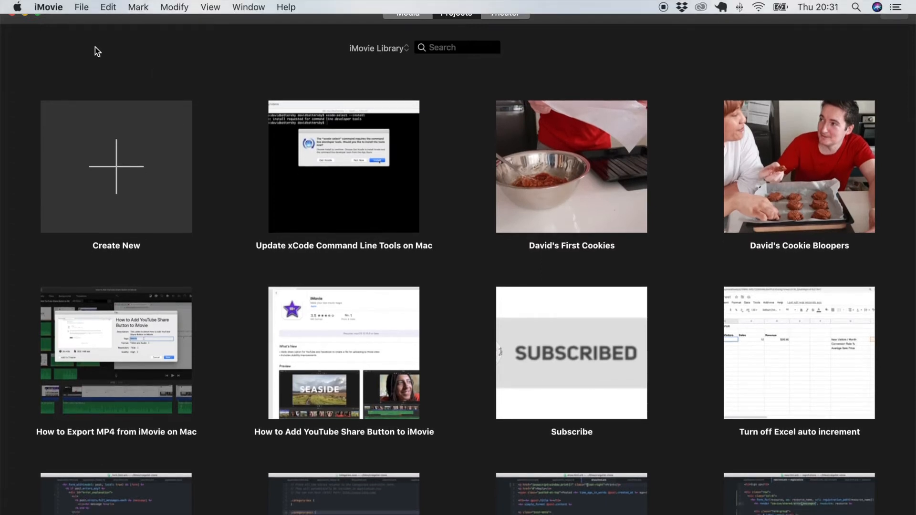
pyautogui.moveTo(213, 56)
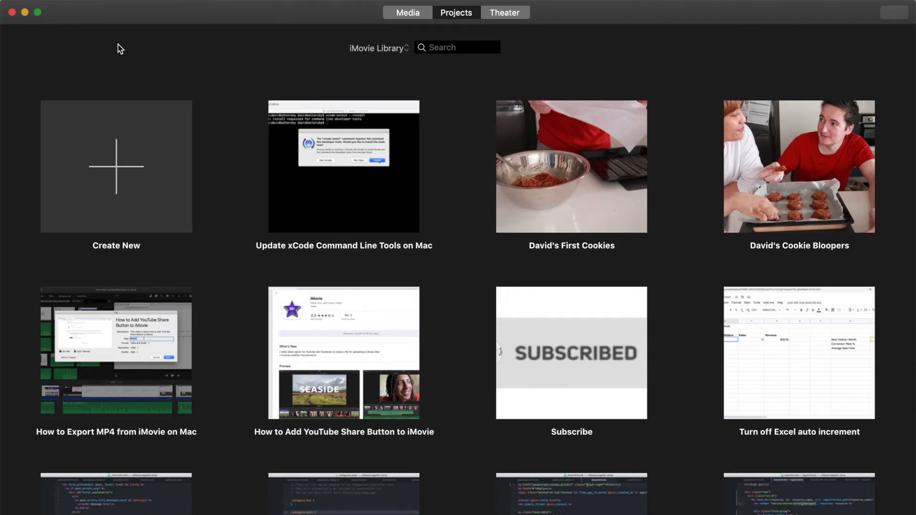
# - Show the File menu's Open Library choices: recent libraries, New… and Other…
pyautogui.click(82, 6)
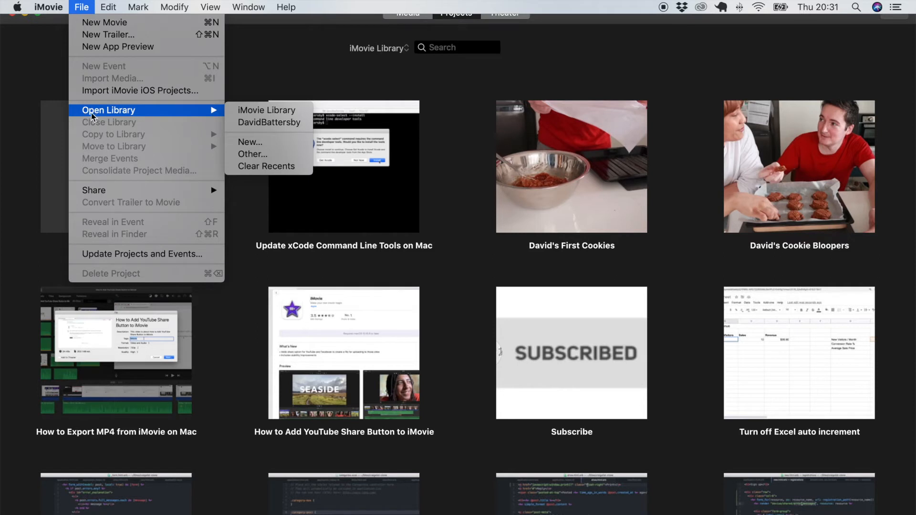
pyautogui.moveTo(123, 116)
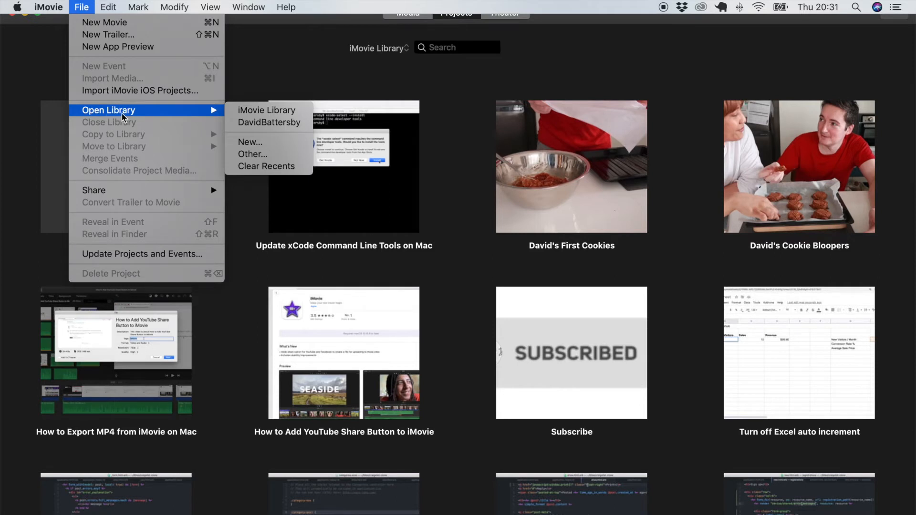
pyautogui.moveTo(266, 111)
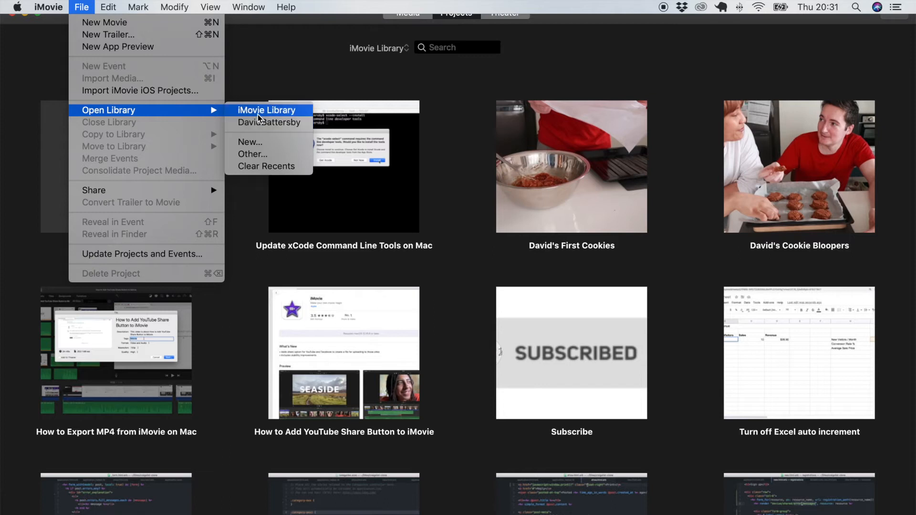
pyautogui.moveTo(262, 121)
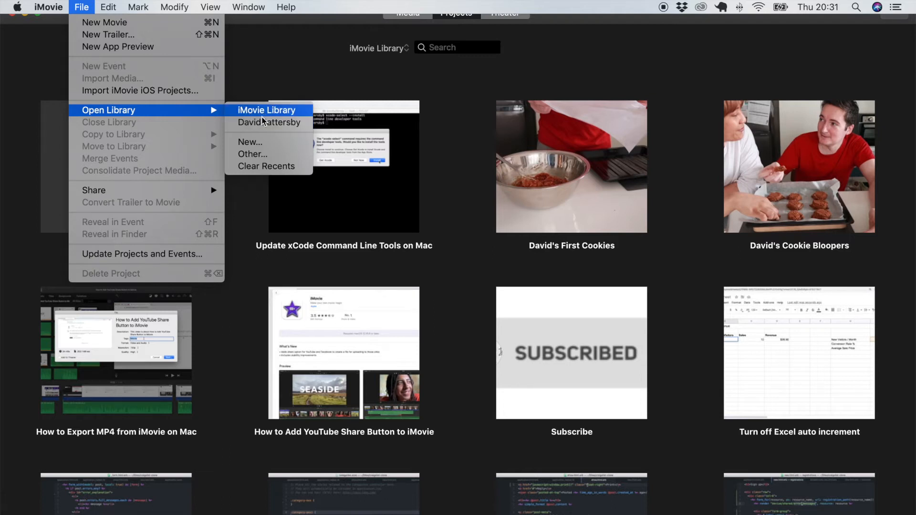
pyautogui.moveTo(269, 124)
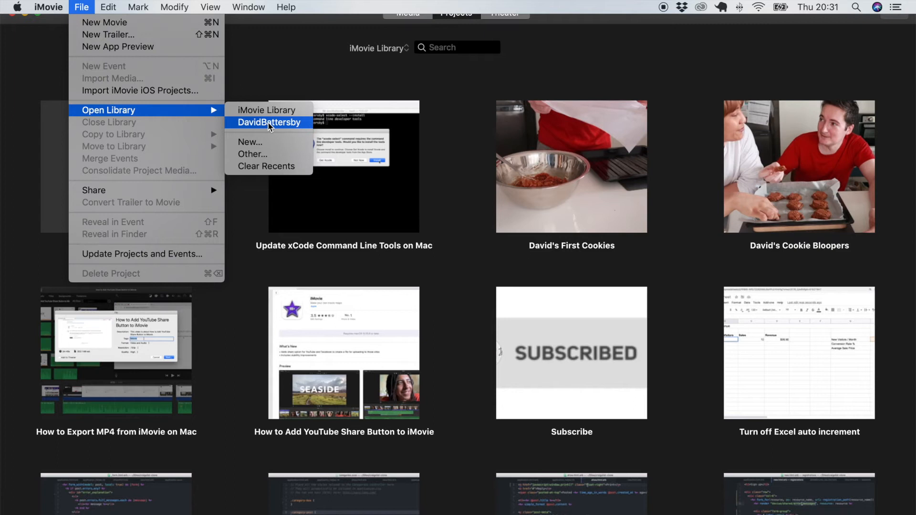
pyautogui.moveTo(269, 135)
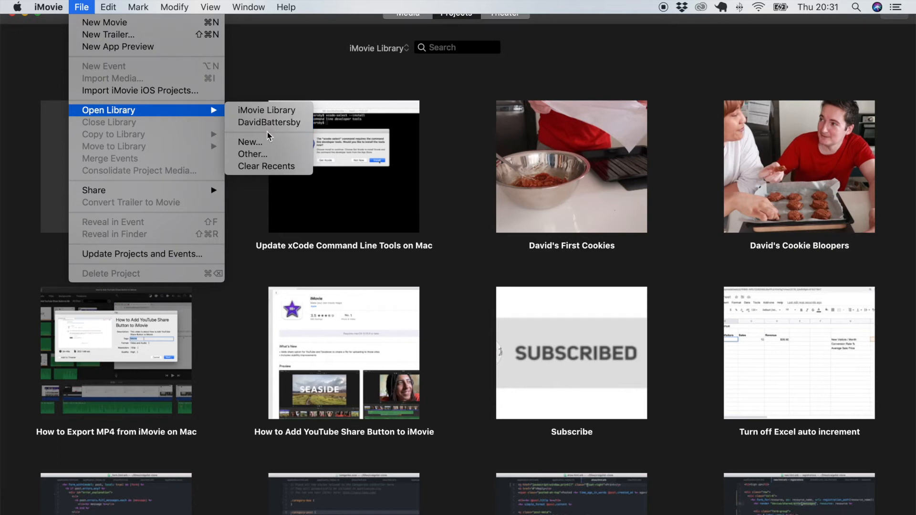
pyautogui.moveTo(269, 123)
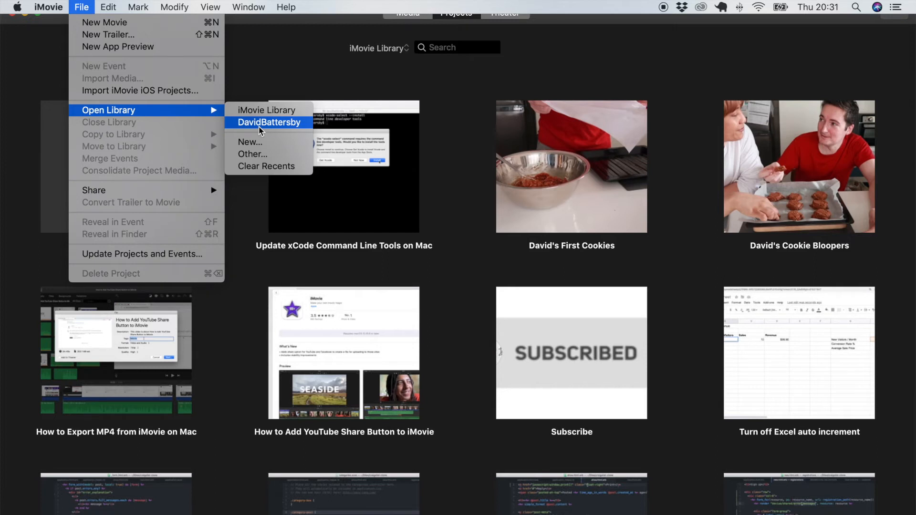
pyautogui.moveTo(267, 142)
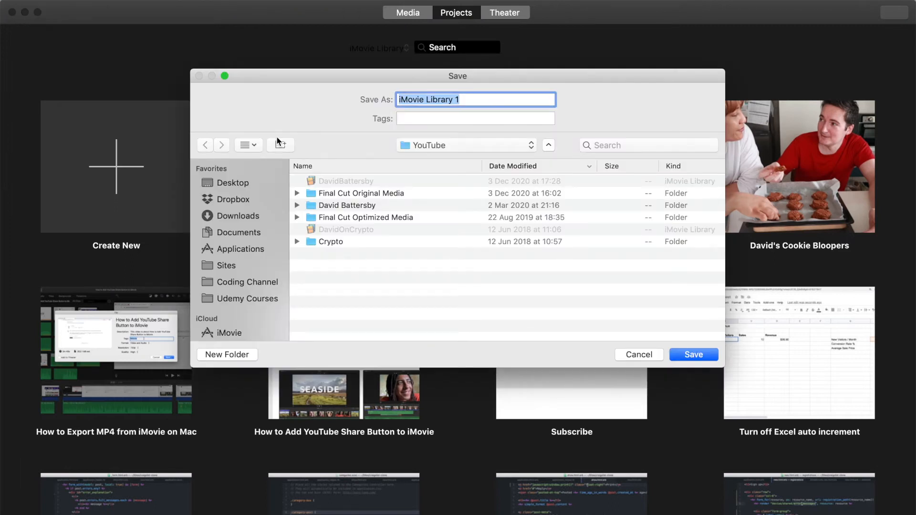
# - Create a new library named HowToVideos saved in the YouTube folder
pyautogui.click(466, 145)
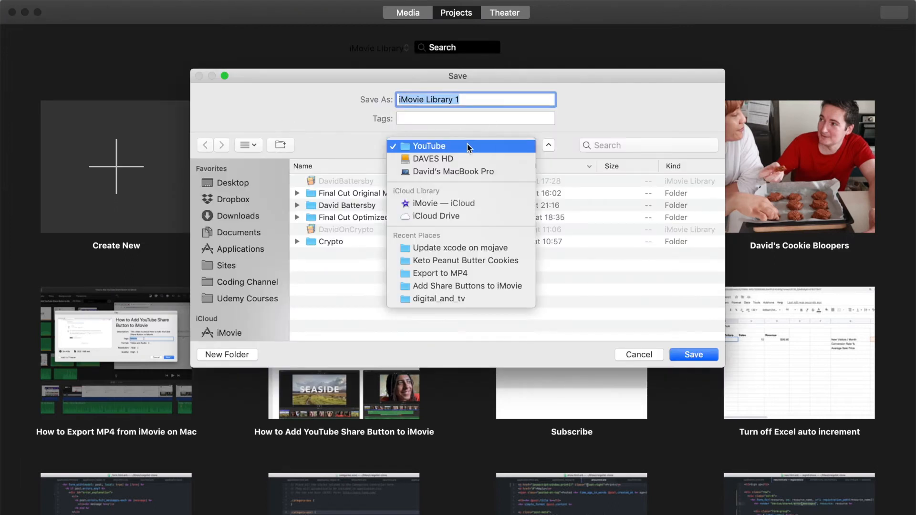
pyautogui.moveTo(432, 153)
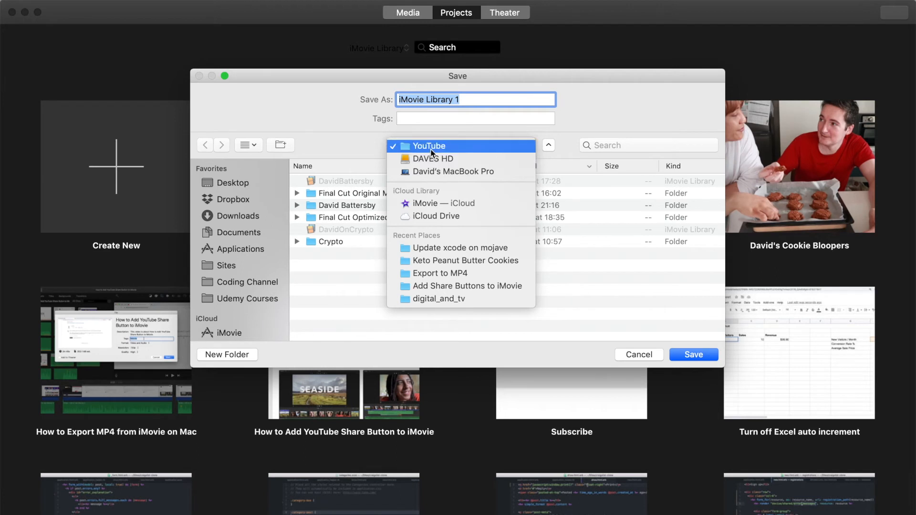
pyautogui.click(429, 145)
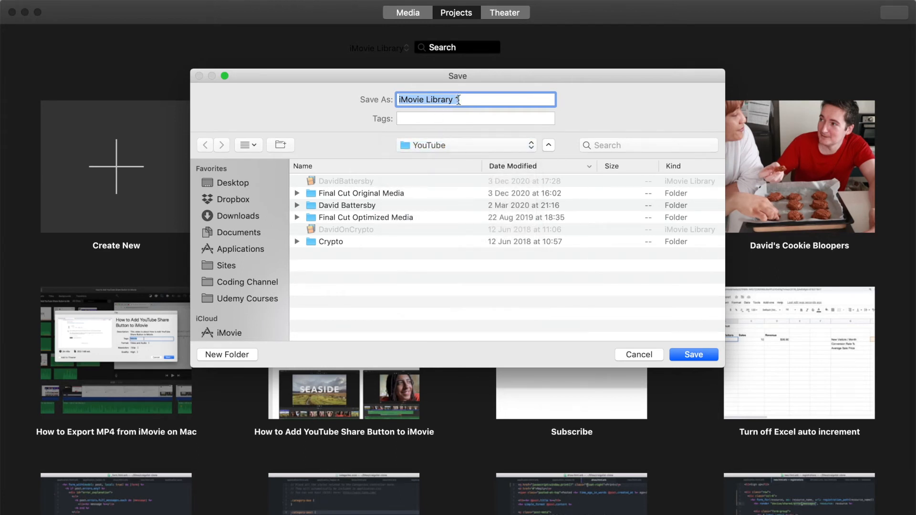
pyautogui.write('Ho')
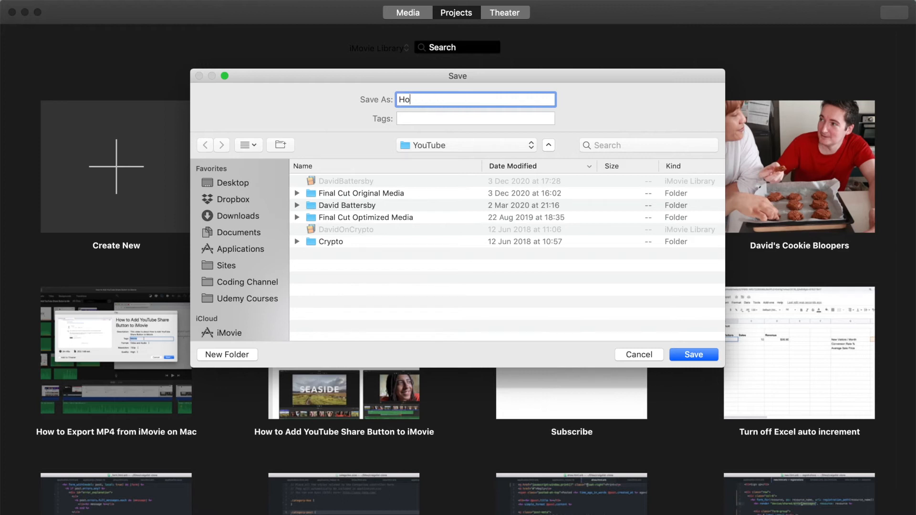
pyautogui.write('wTo')
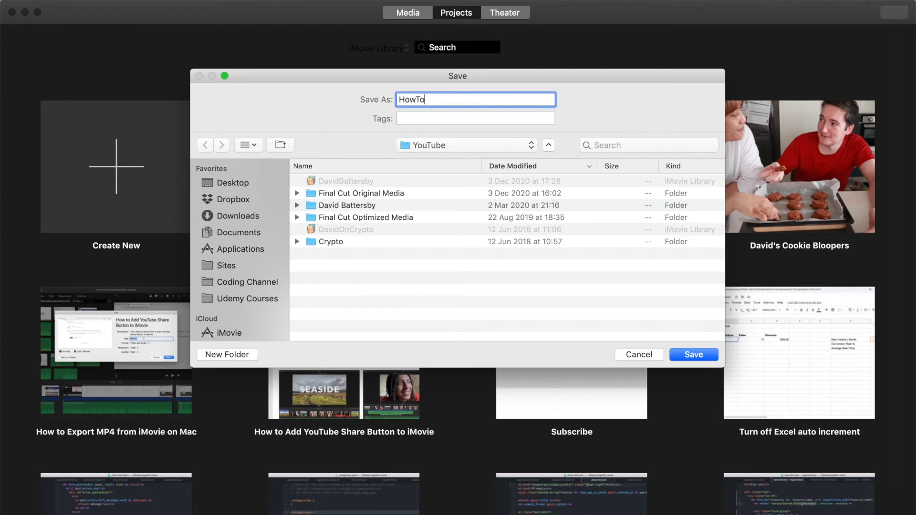
pyautogui.moveTo(479, 111)
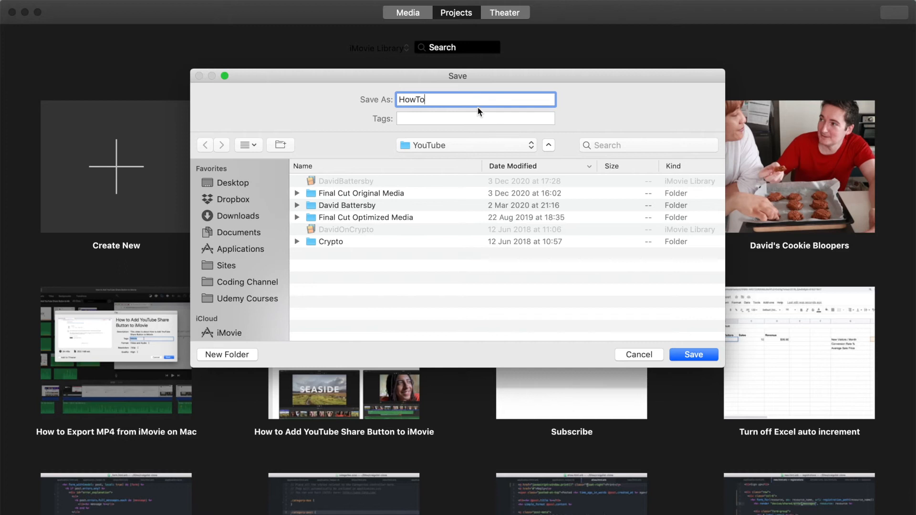
pyautogui.write('Videos')
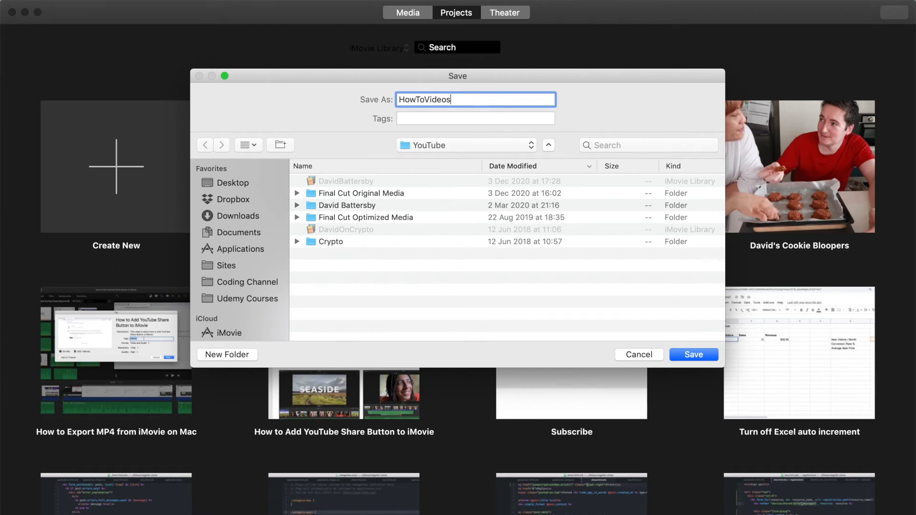
pyautogui.click(548, 145)
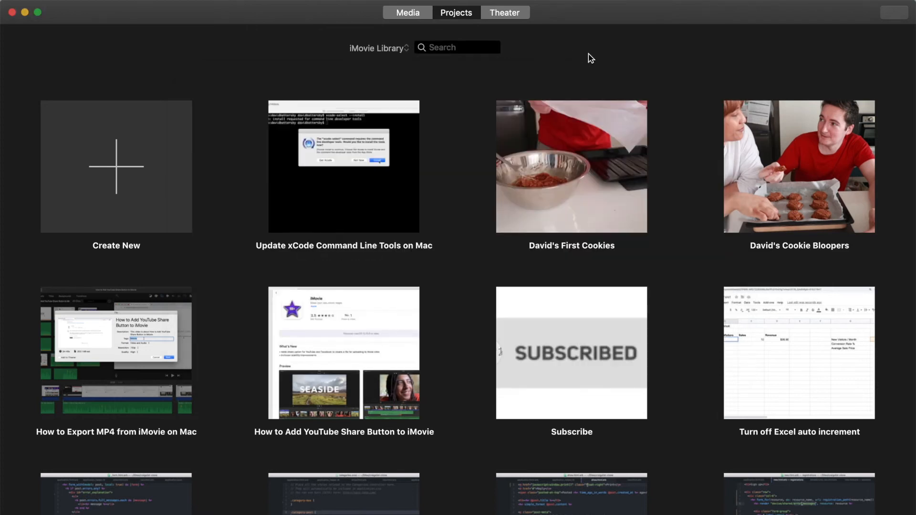
pyautogui.moveTo(149, 3)
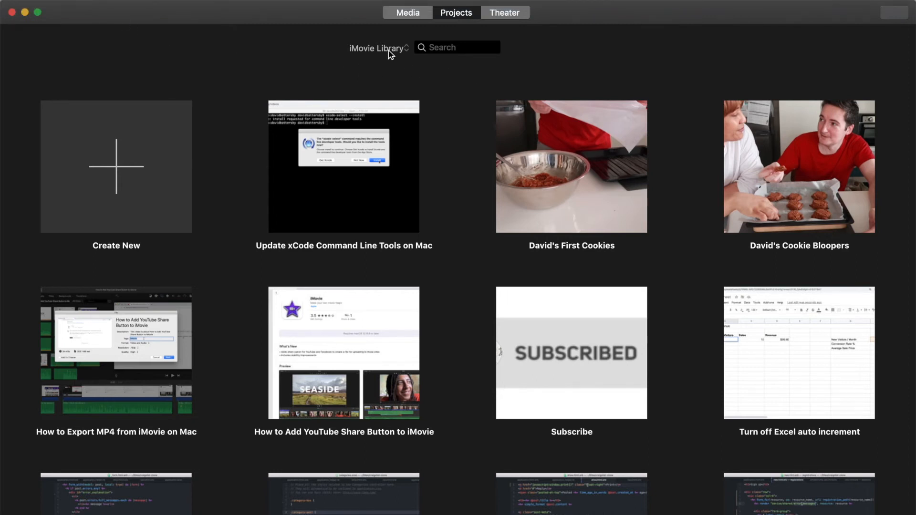
# - Switch to the empty HowToVideos library from the library name dropdown
pyautogui.click(379, 47)
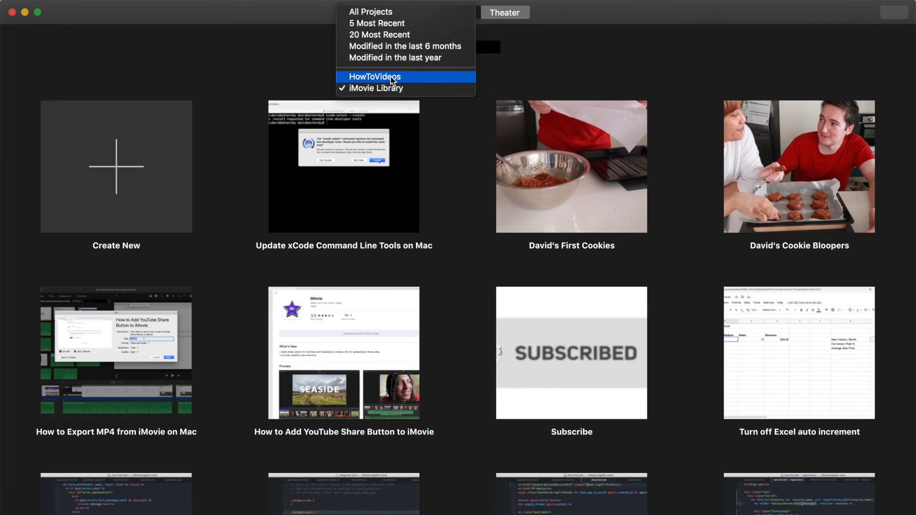
pyautogui.moveTo(391, 81)
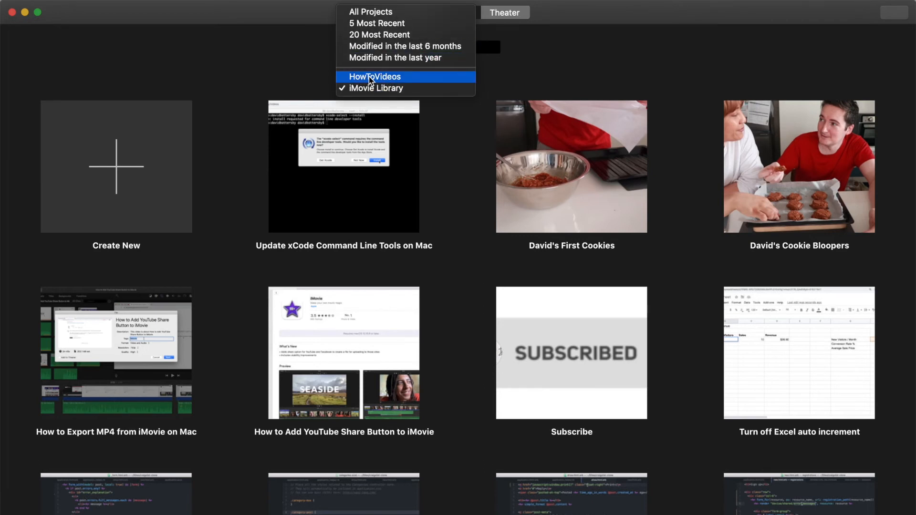
pyautogui.click(375, 77)
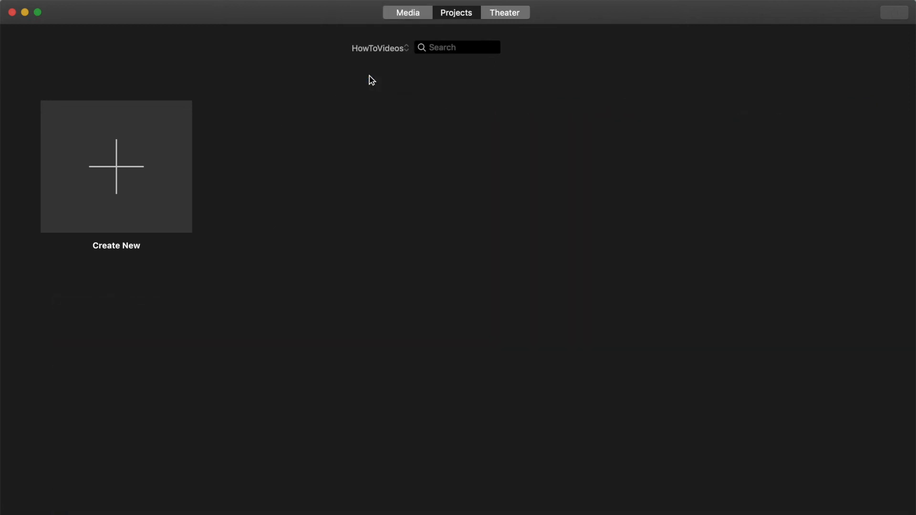
pyautogui.moveTo(385, 170)
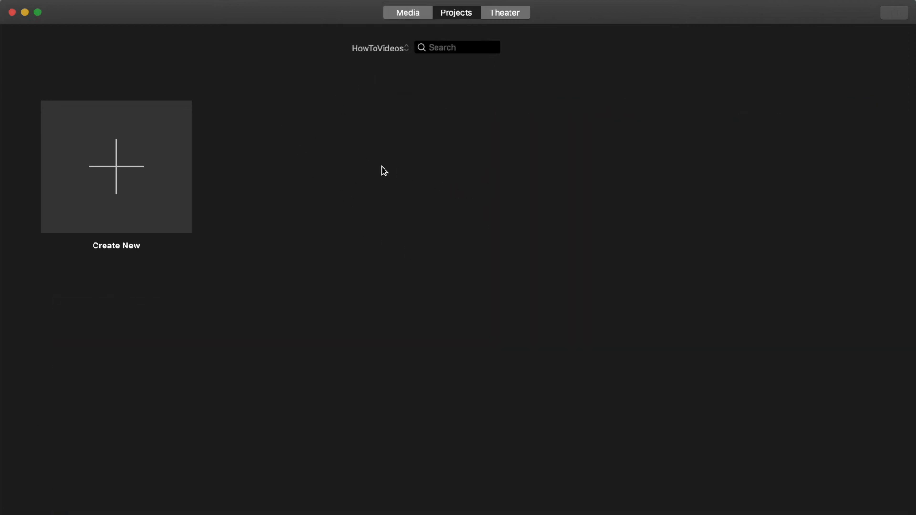
pyautogui.moveTo(369, 239)
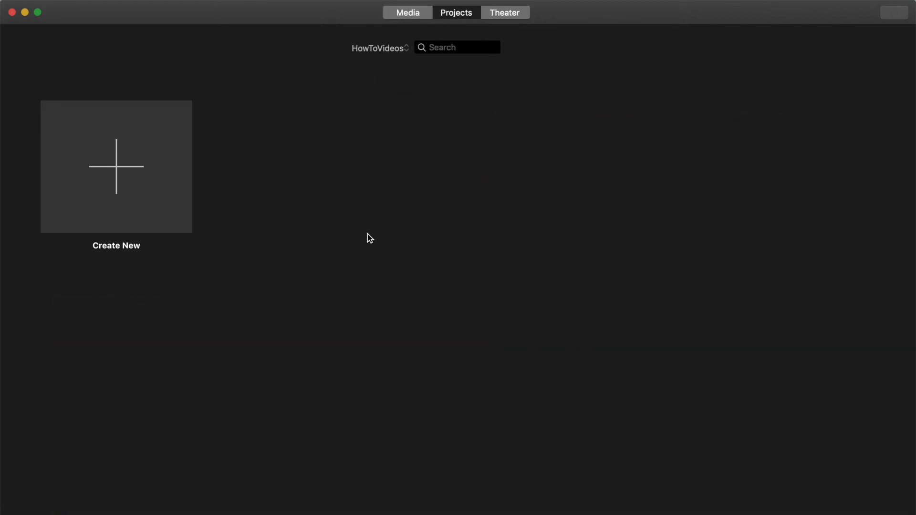
pyautogui.moveTo(152, 177)
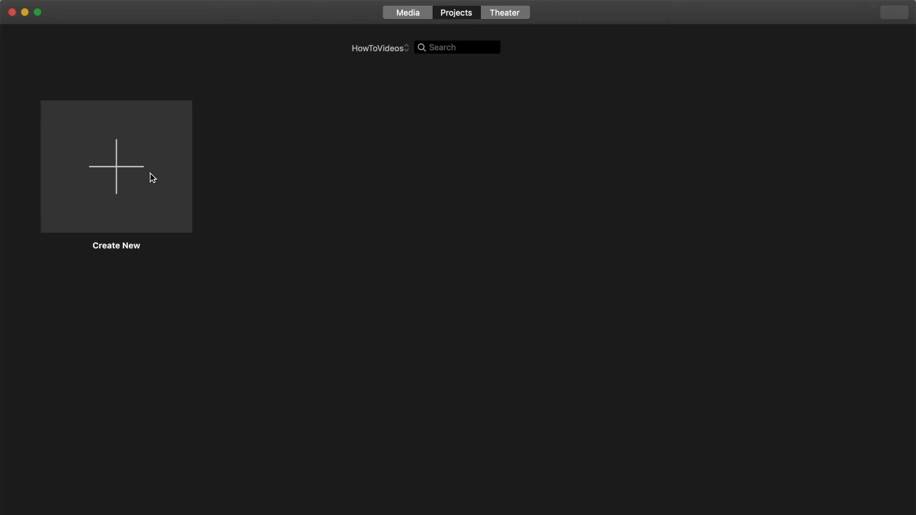
pyautogui.moveTo(295, 197)
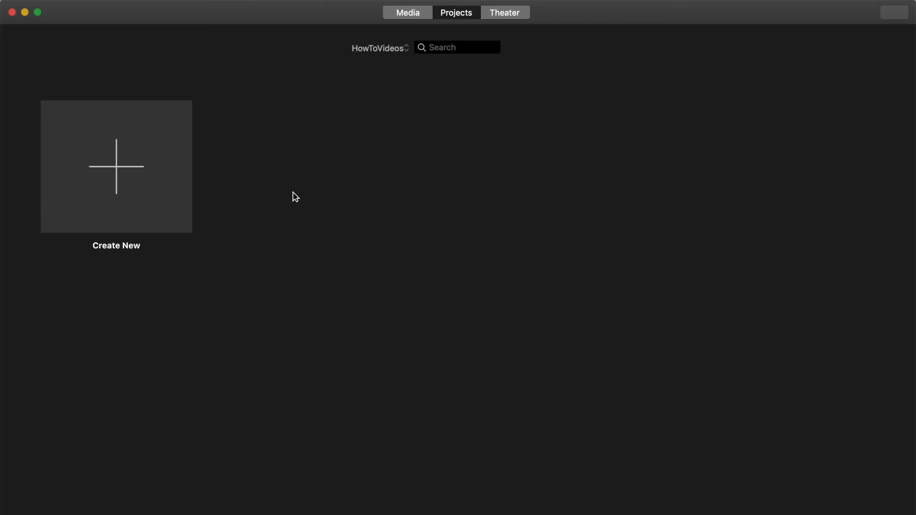
pyautogui.moveTo(303, 186)
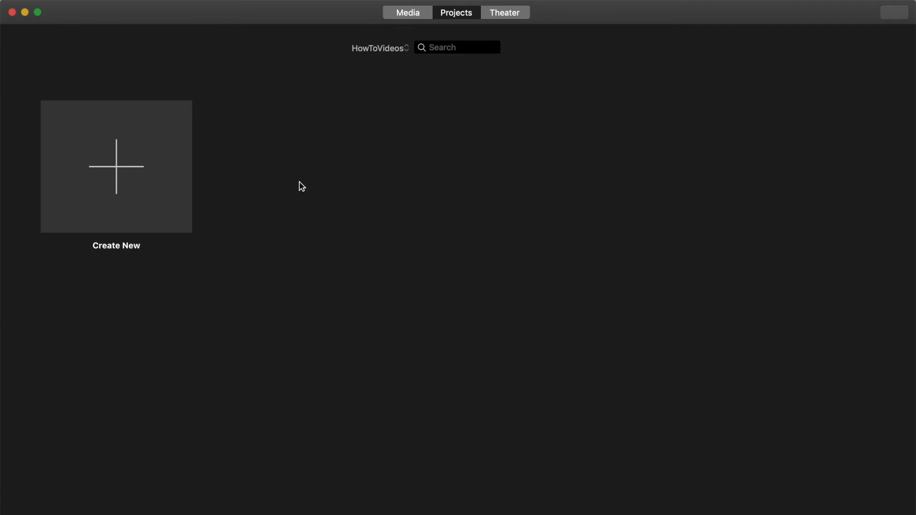
pyautogui.moveTo(277, 187)
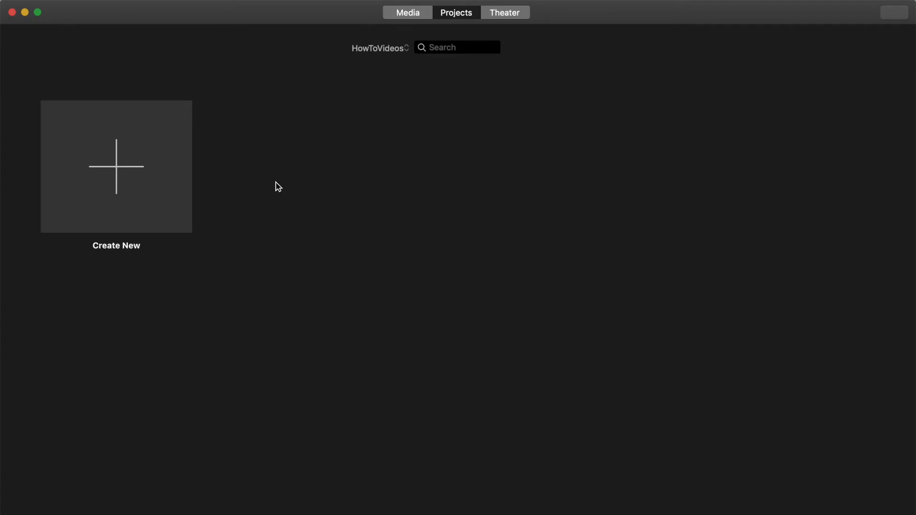
pyautogui.moveTo(290, 188)
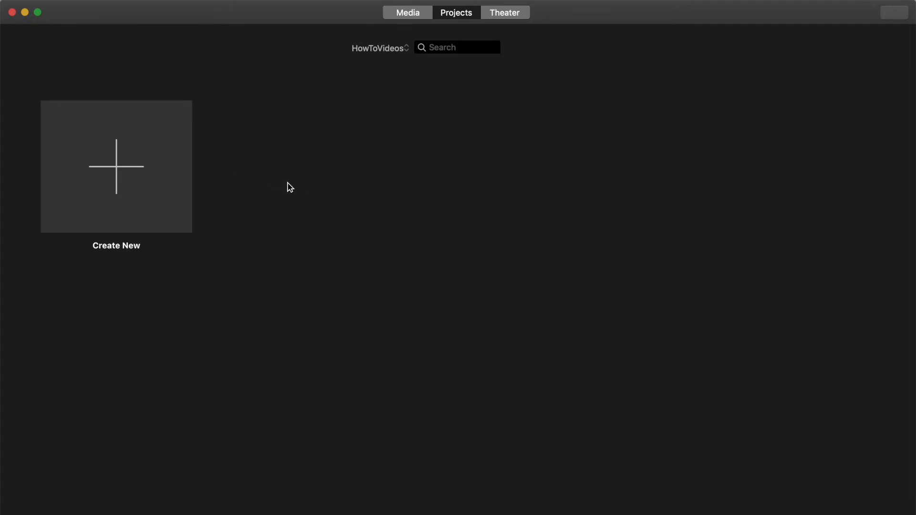
pyautogui.moveTo(263, 177)
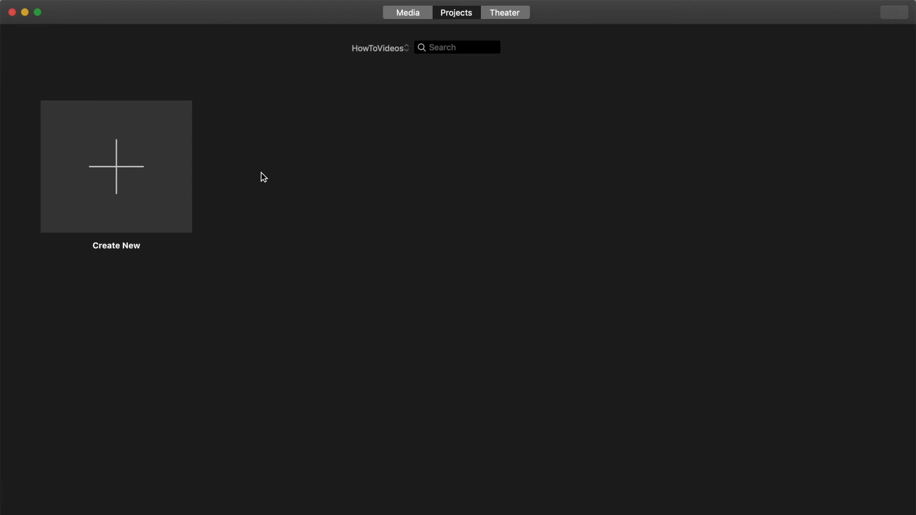
pyautogui.moveTo(294, 162)
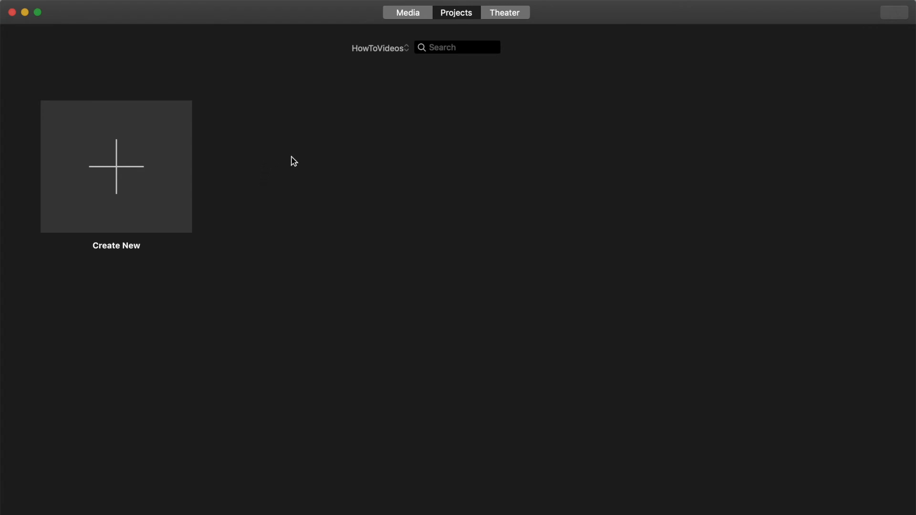
pyautogui.moveTo(360, 181)
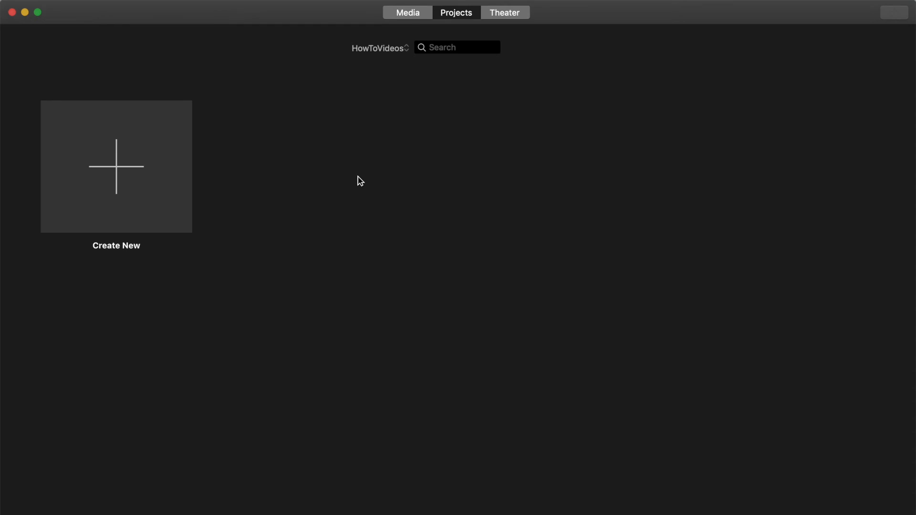
pyautogui.moveTo(364, 179)
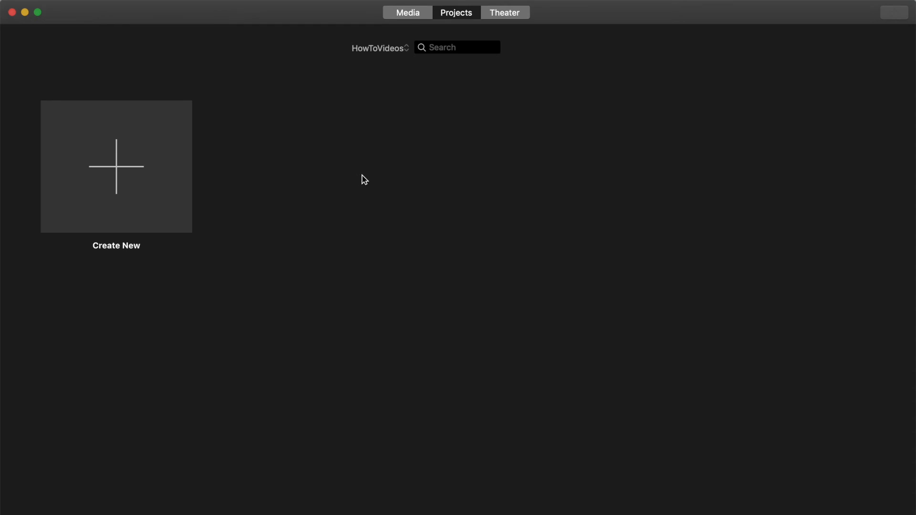
# - Switch back to iMovie Library and scroll through its projects
pyautogui.click(379, 48)
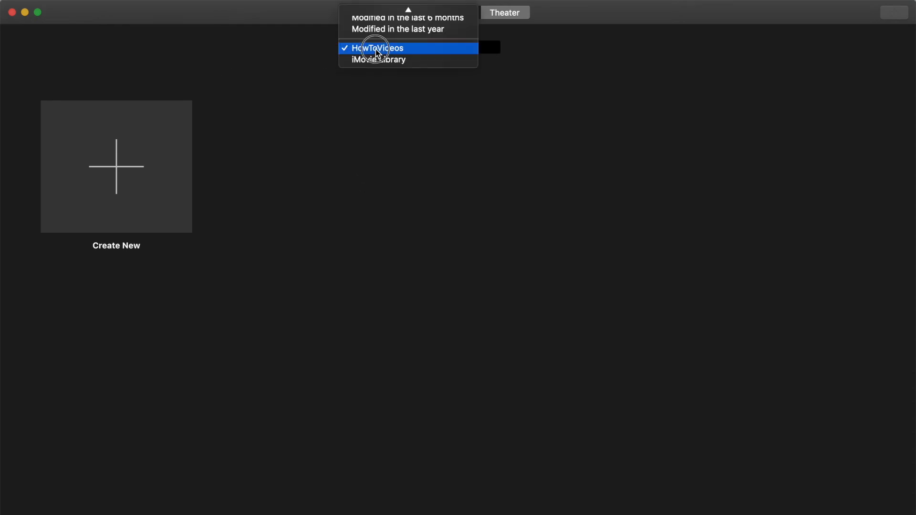
pyautogui.click(378, 48)
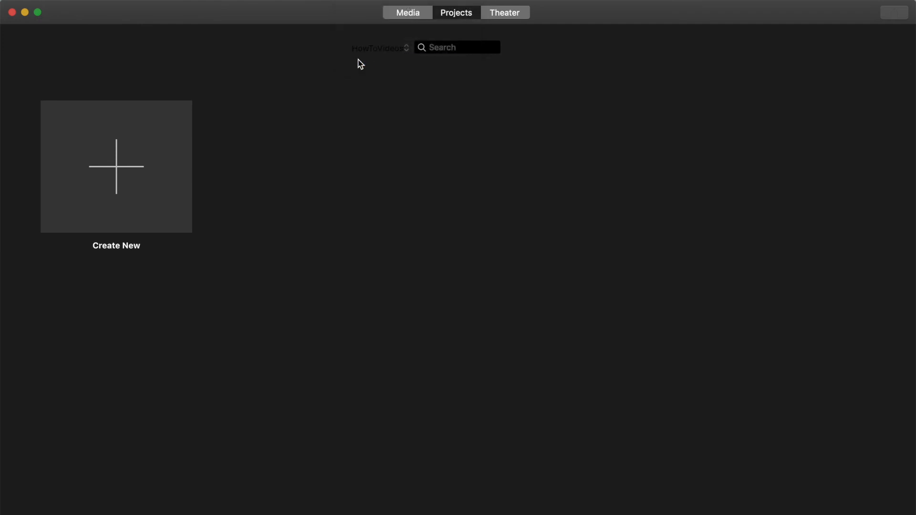
pyautogui.moveTo(285, 59)
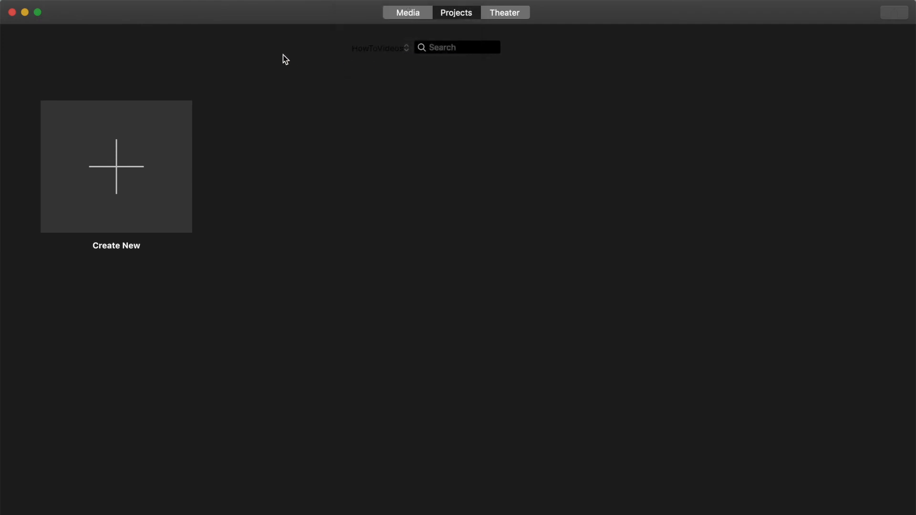
pyautogui.click(379, 48)
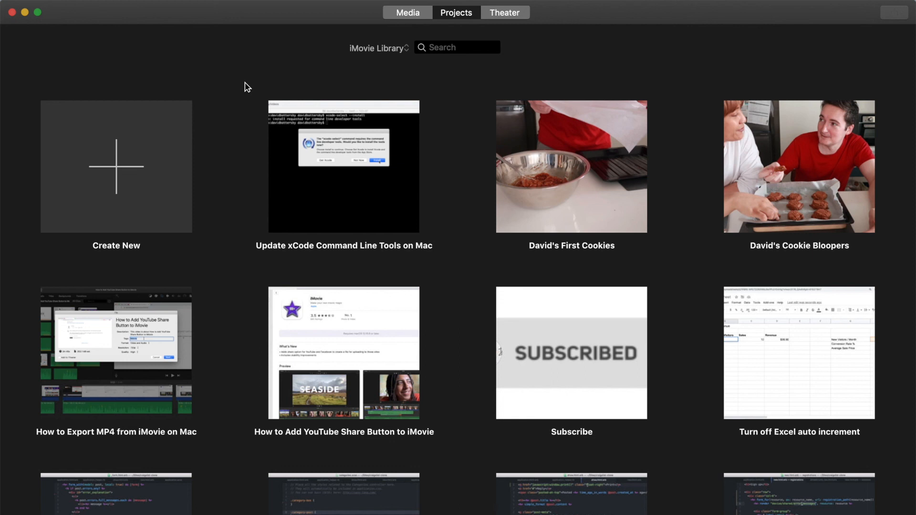
pyautogui.scroll(-3)
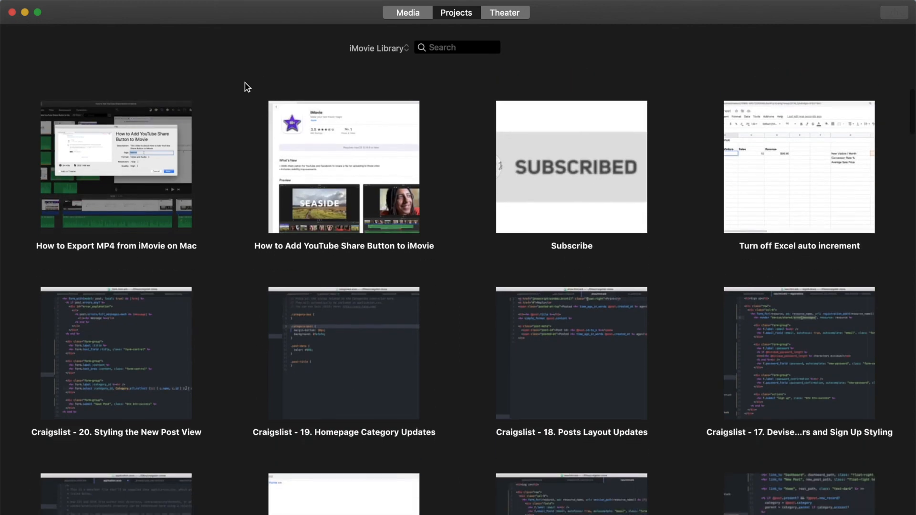